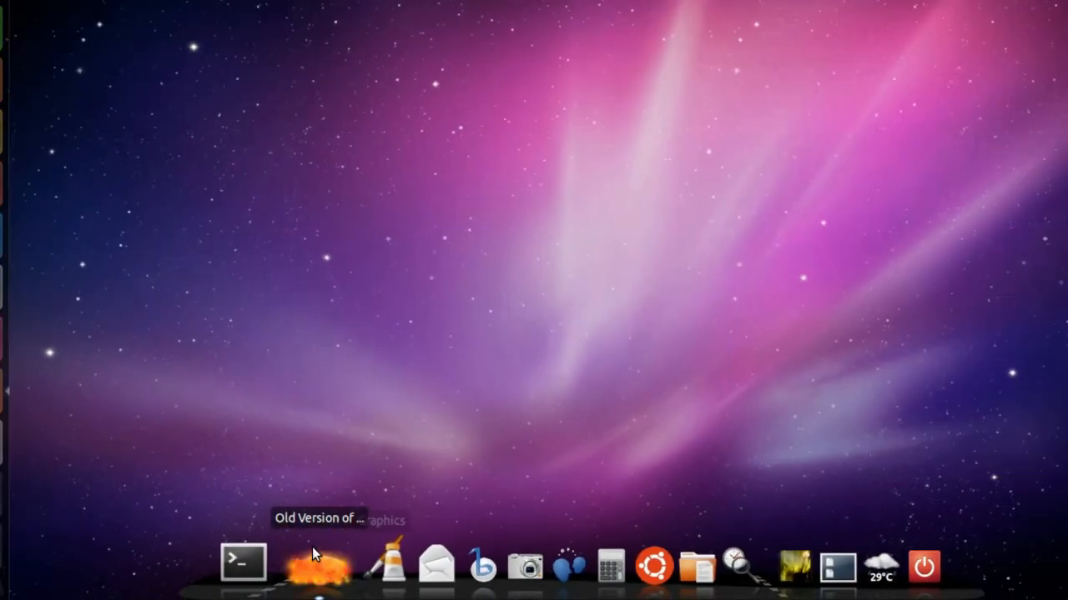
Step: Load oldapps.com/firefox.php from the OldApps dock shortcut and browse the version list, zooming in
click(316, 564)
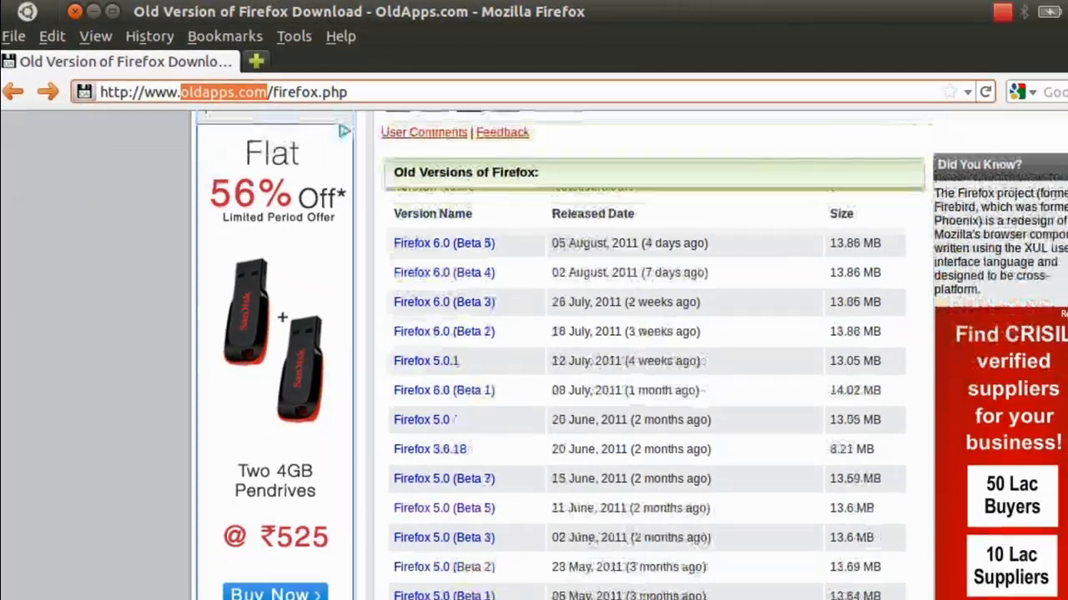
scroll(down, 3)
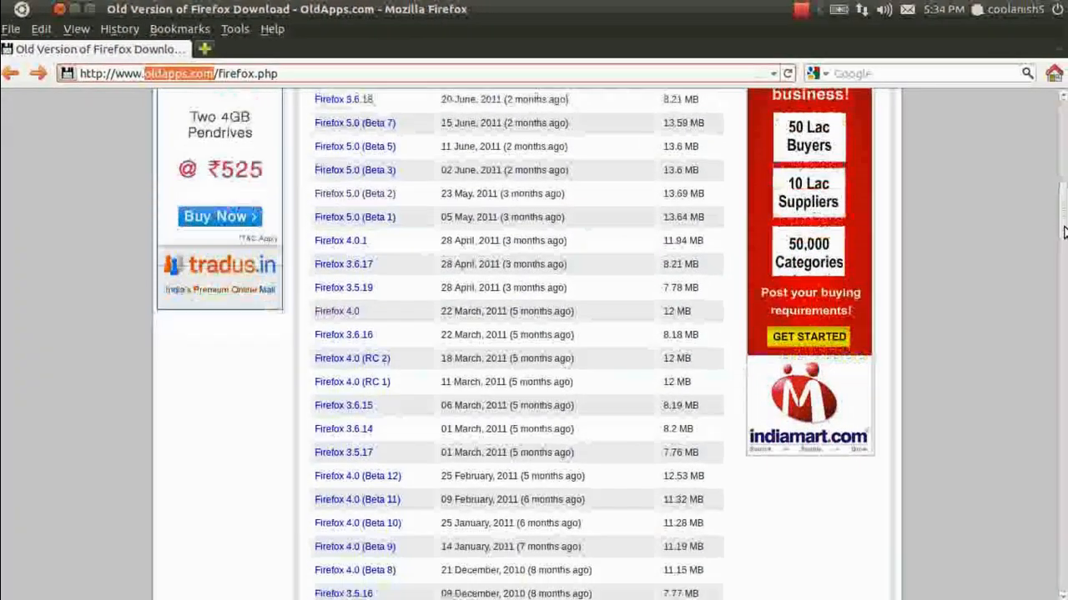
scroll(down, 3)
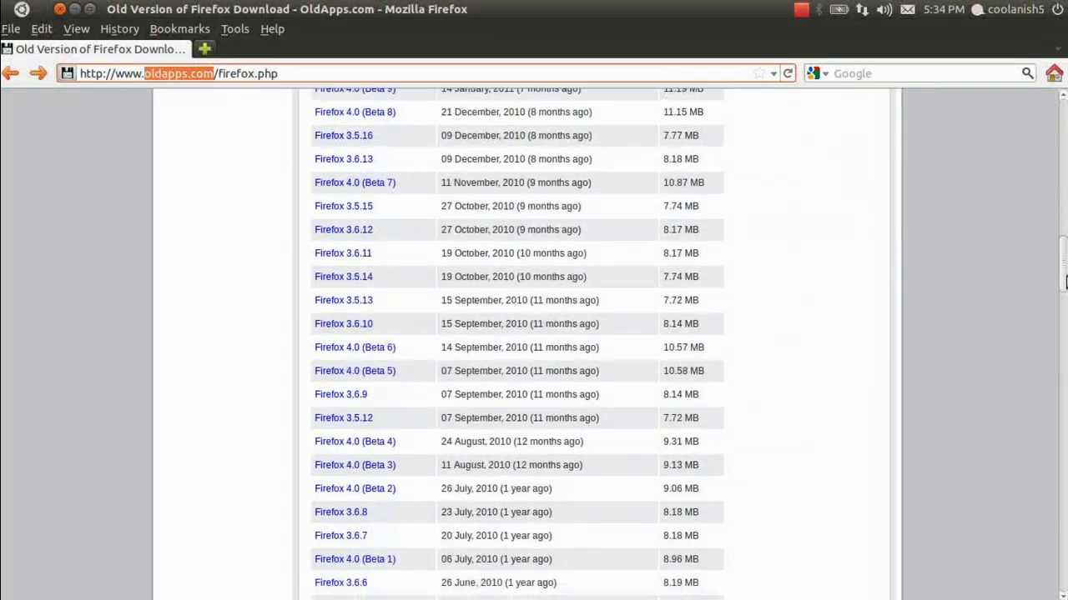
scroll(up, 3)
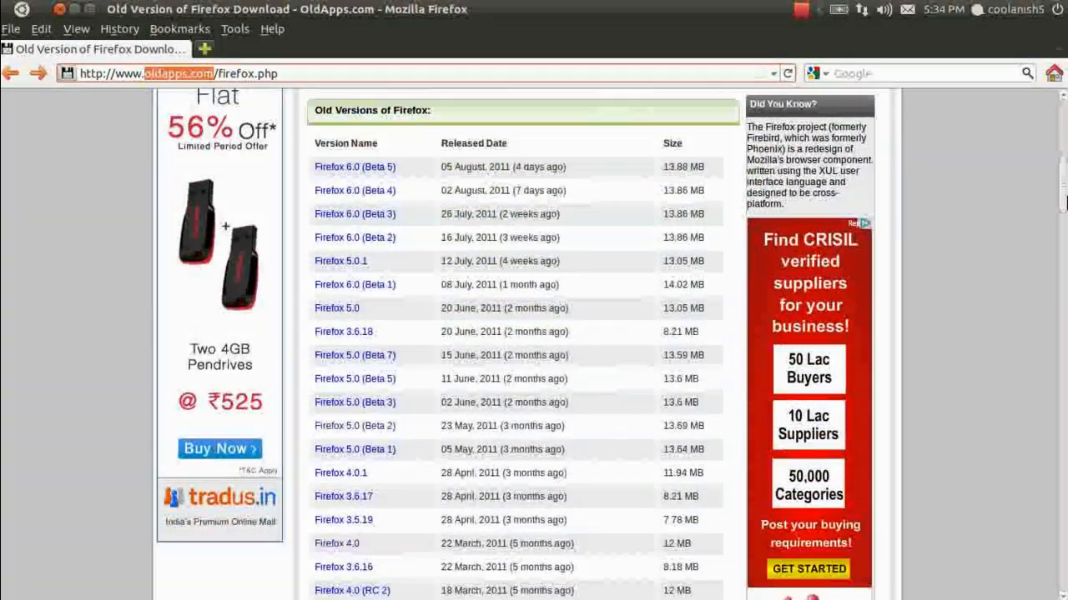
scroll(down, 3)
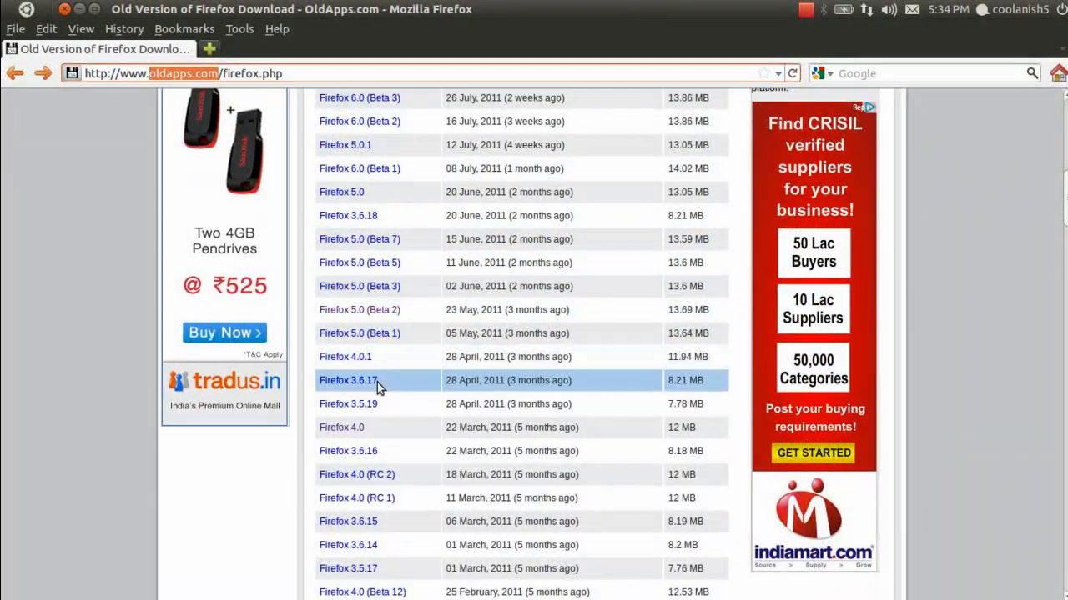
key(ctrl+plus)
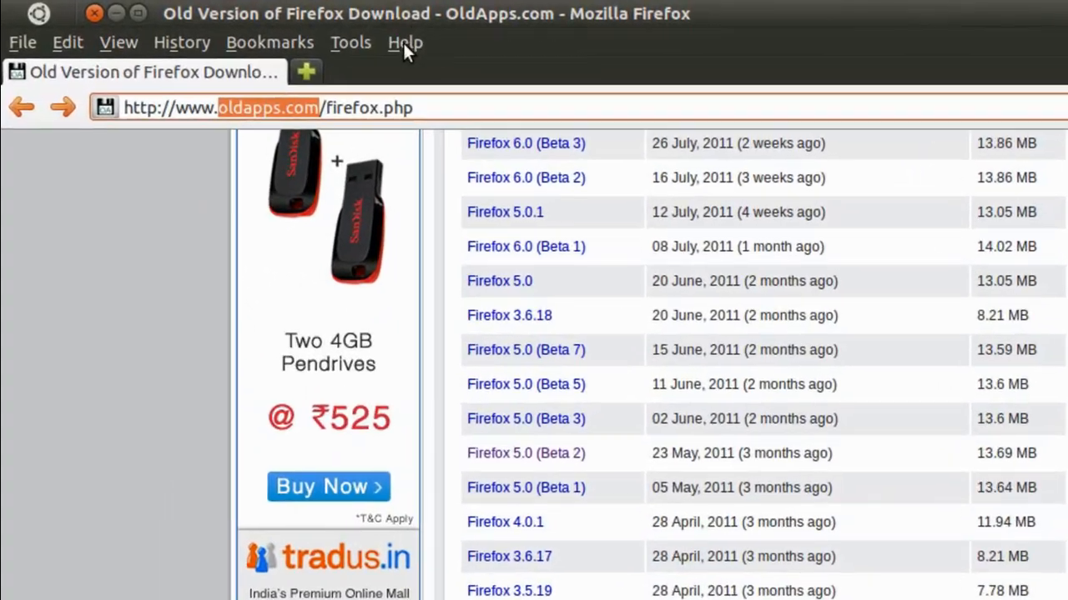
Step: Confirm About Mozilla Firefox reports 5.0, then bring up the Firefox 4.0 download page
click(406, 41)
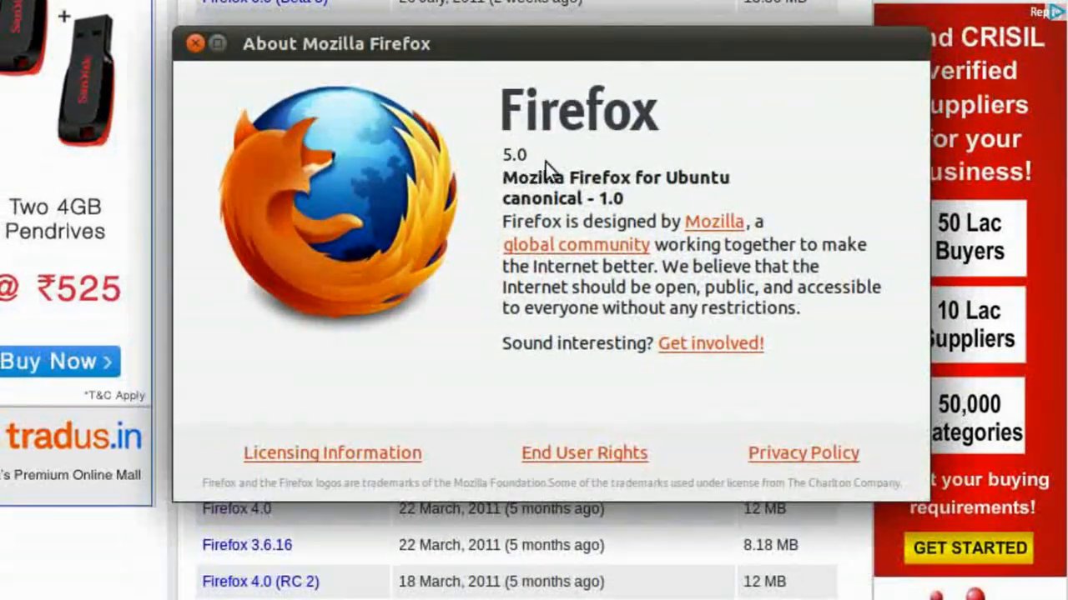
click(196, 44)
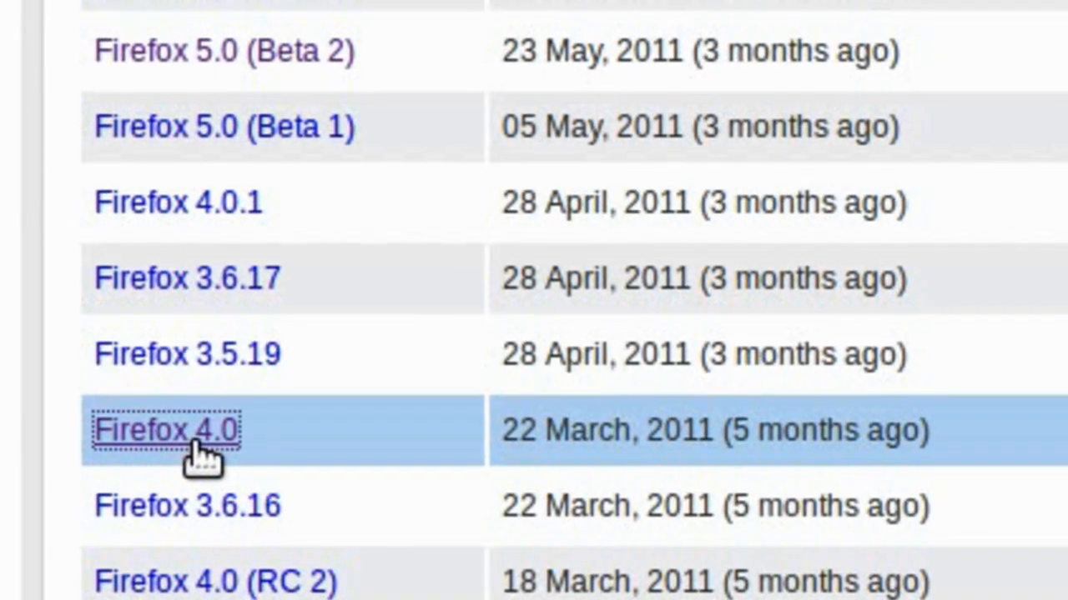
click(164, 431)
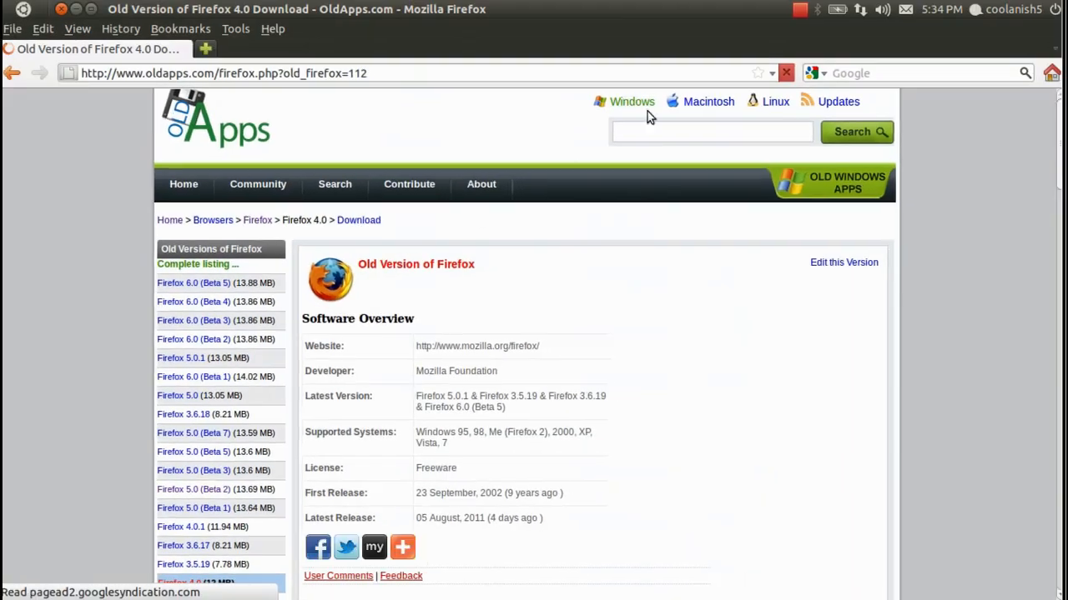
scroll(down, 3)
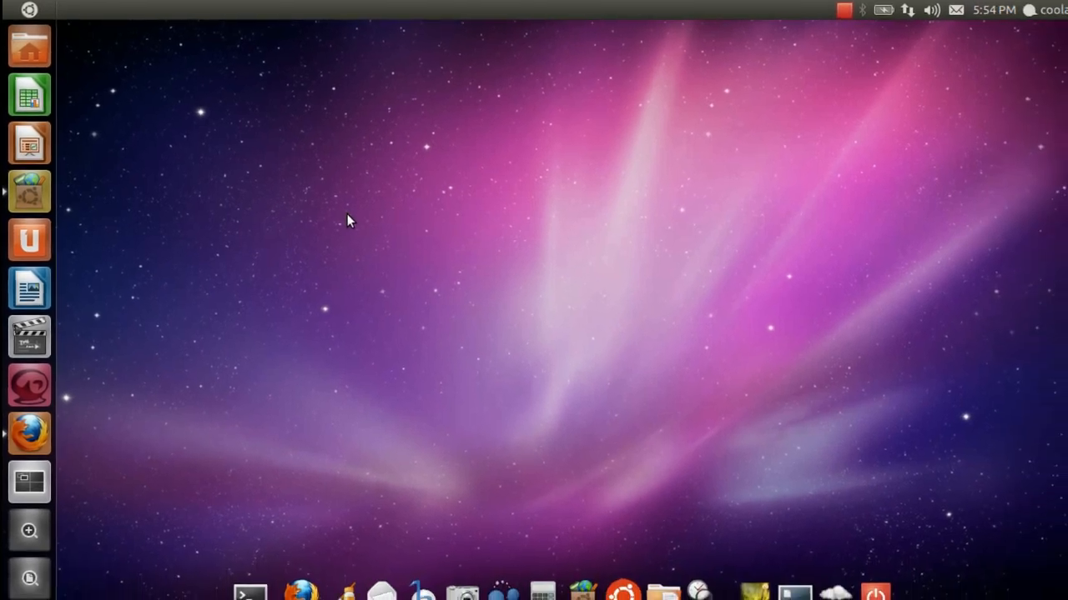
Step: Launch Synaptic with the administrator password and Quick-filter the packages to 'firefox'
text(syna)
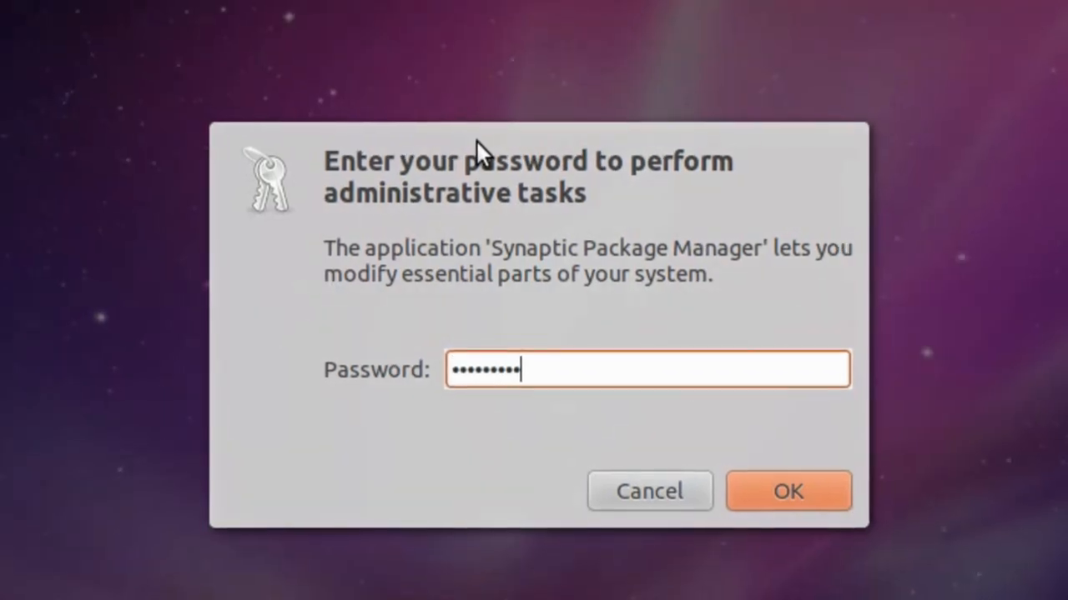
click(787, 491)
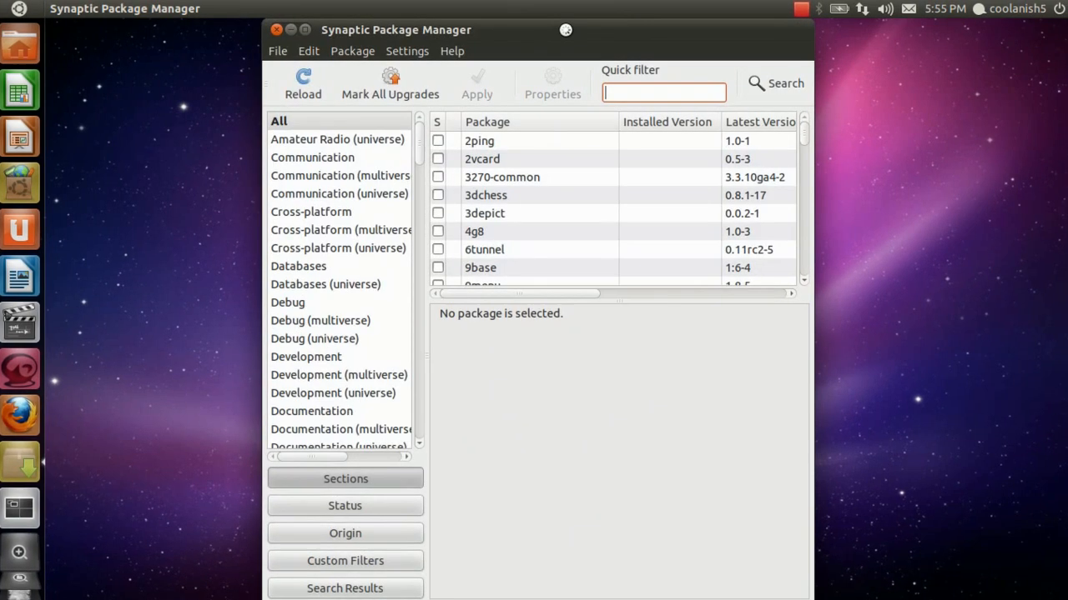
text(f)
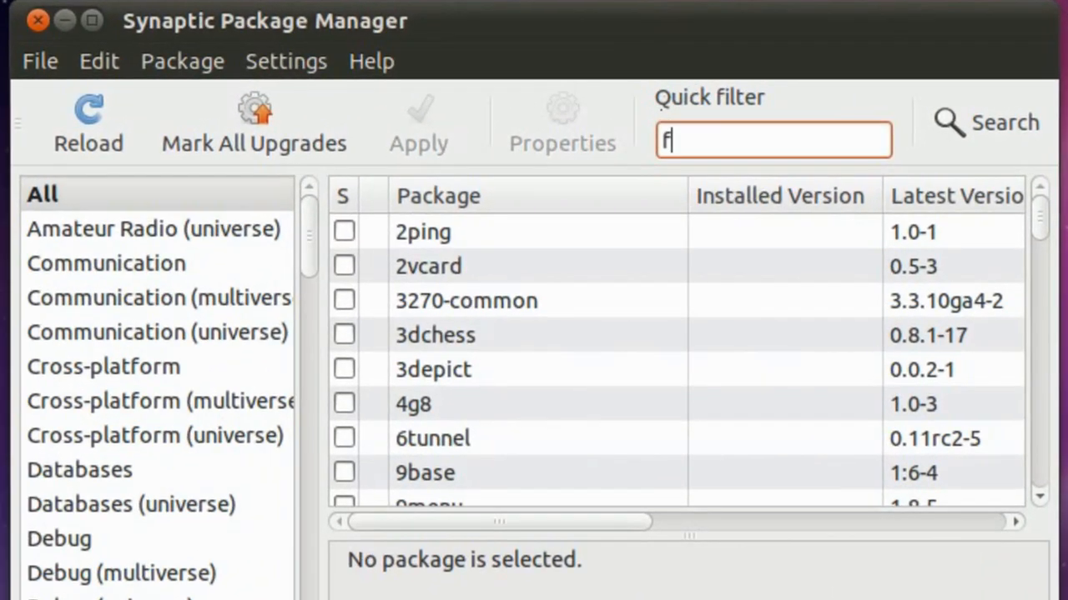
text(irefox)
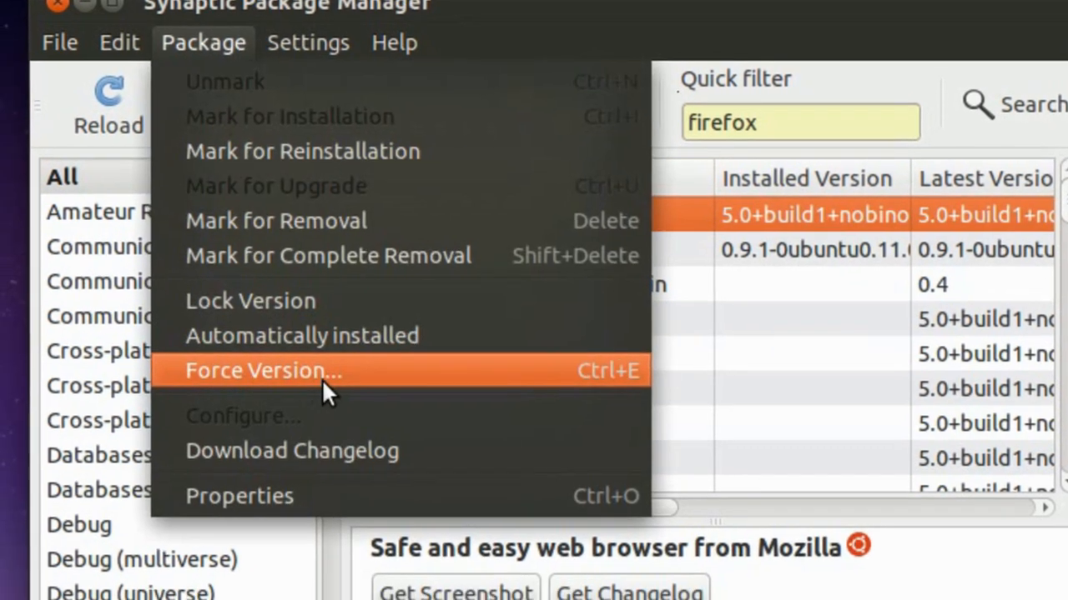
Step: Force the firefox package to the 4.0 build and apply the downgrade through the Summary dialog
click(262, 370)
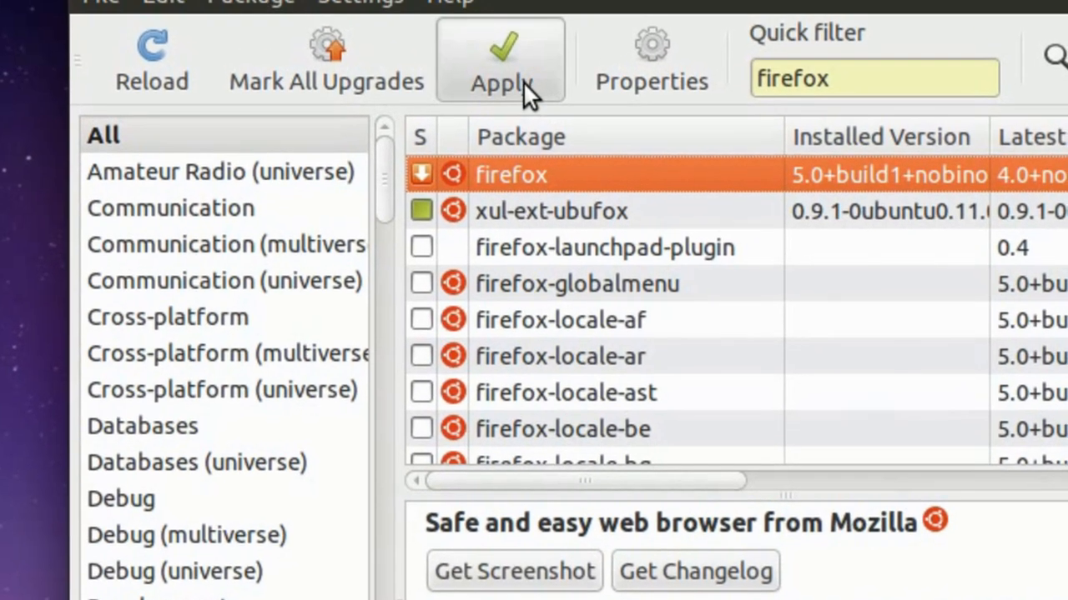
click(500, 59)
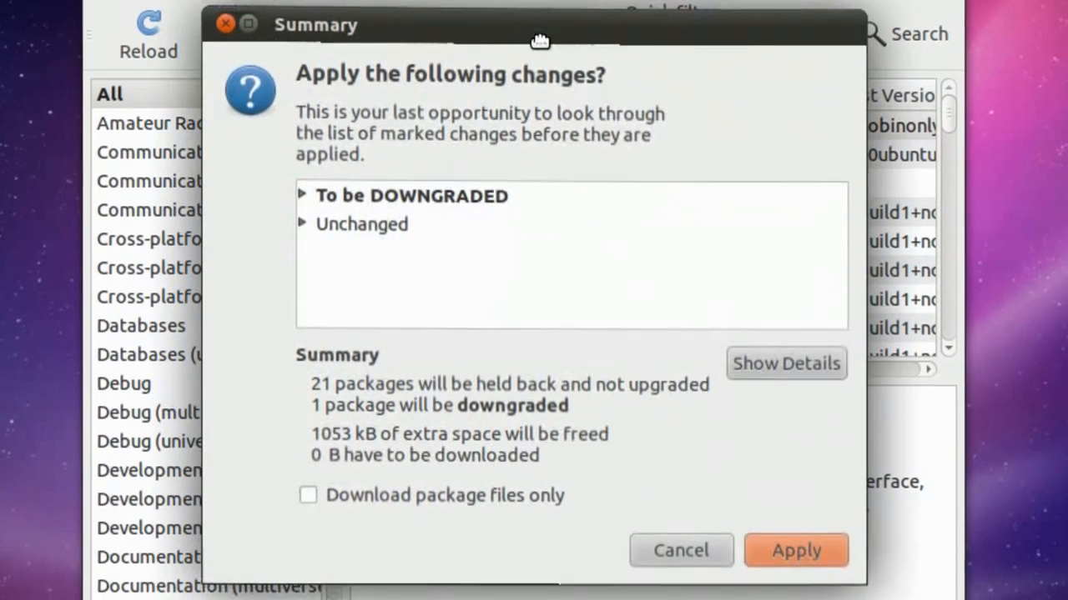
click(794, 551)
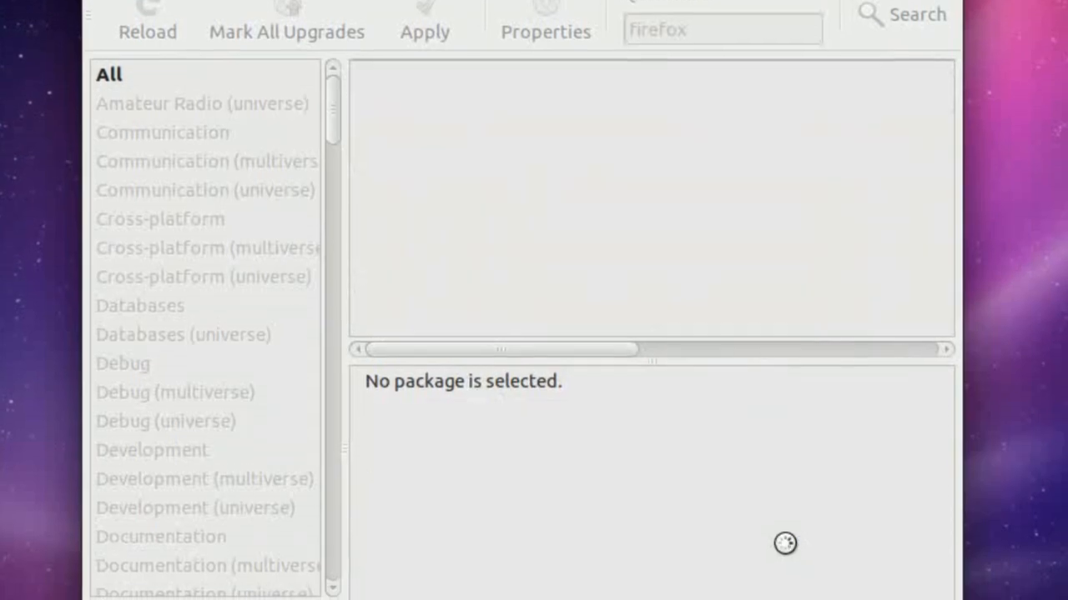
click(424, 32)
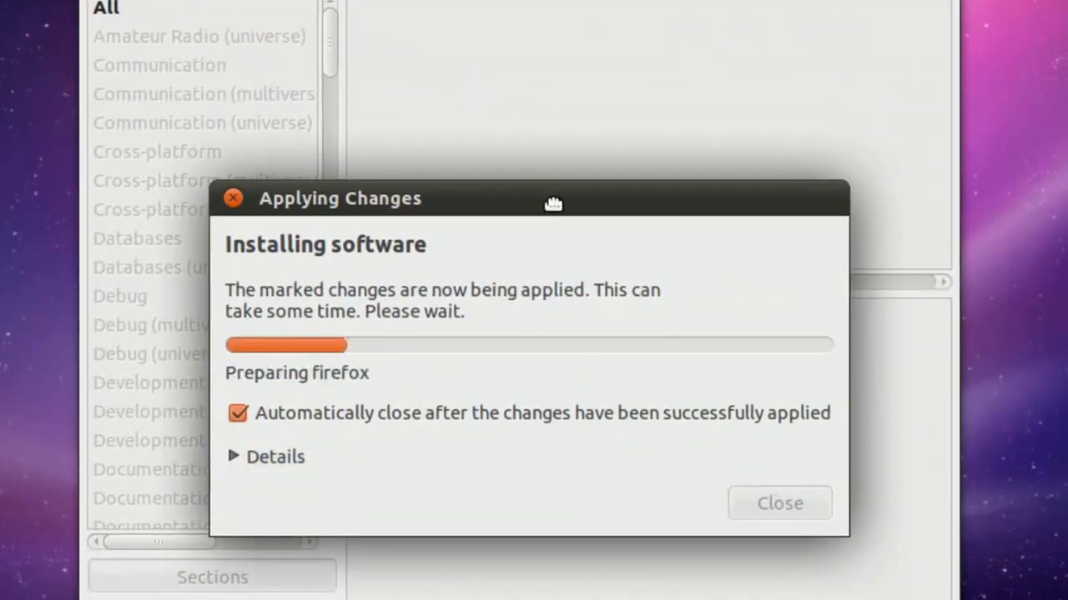
drag(554, 199, 575, 52)
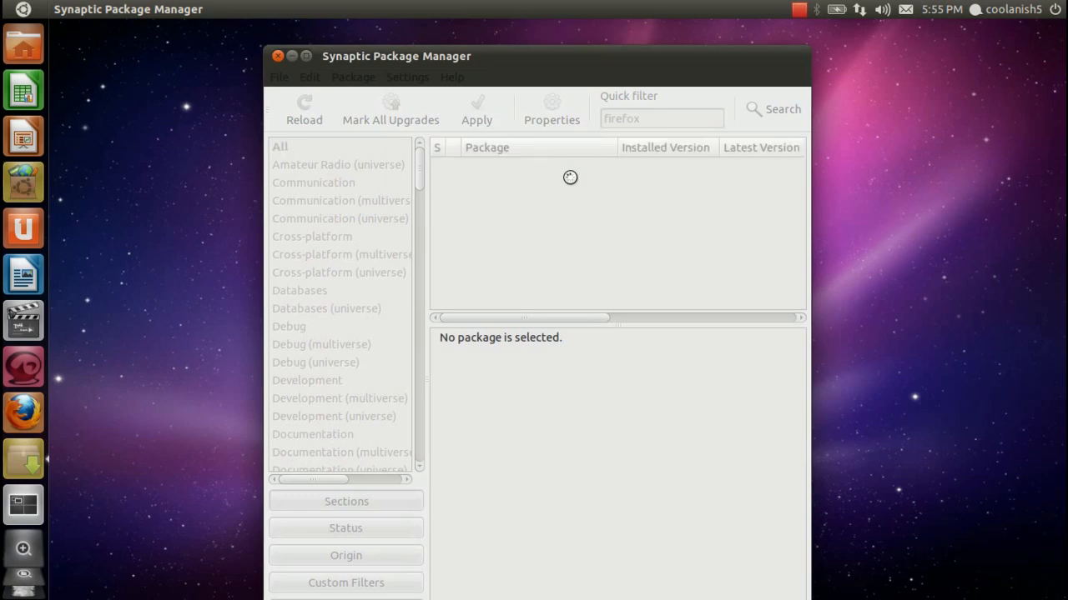
Step: Quit Synaptic, discarding the remaining marked changes, returning to the desktop
click(777, 109)
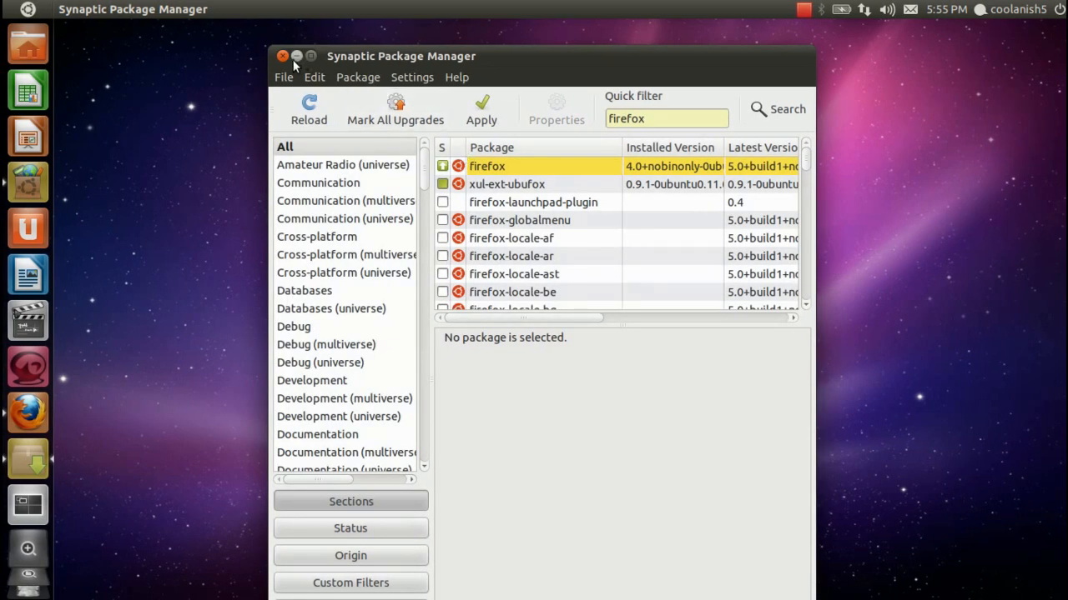
click(284, 57)
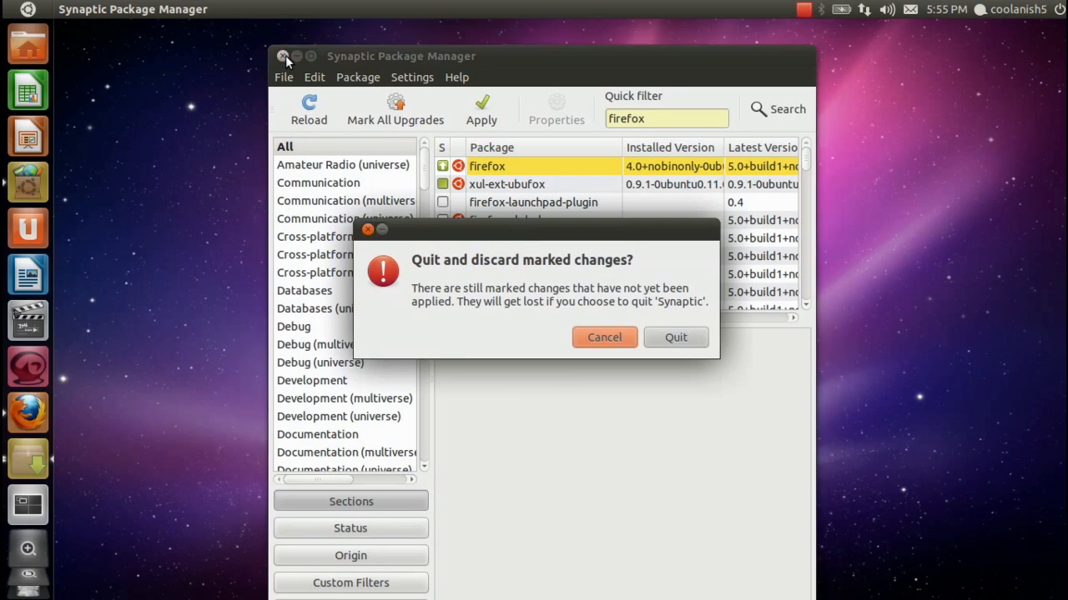
click(673, 337)
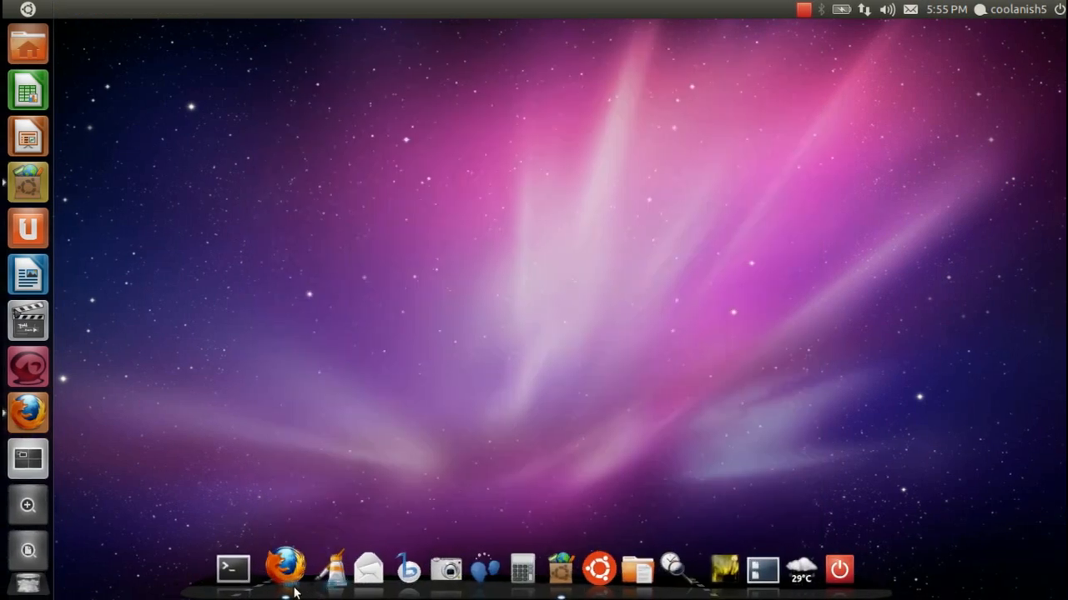
click(287, 569)
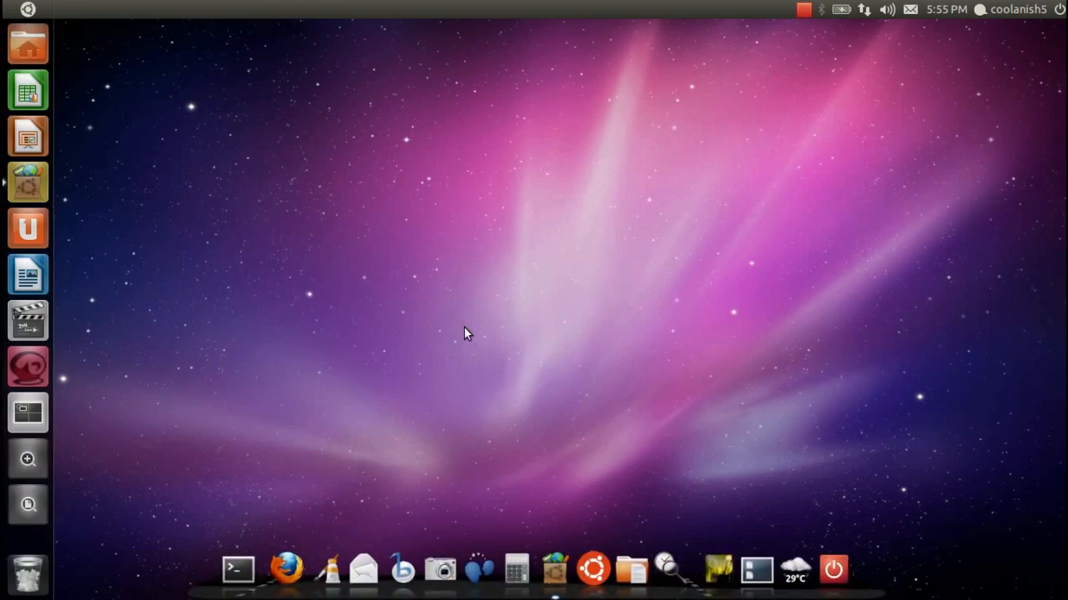
mouse_move(287, 567)
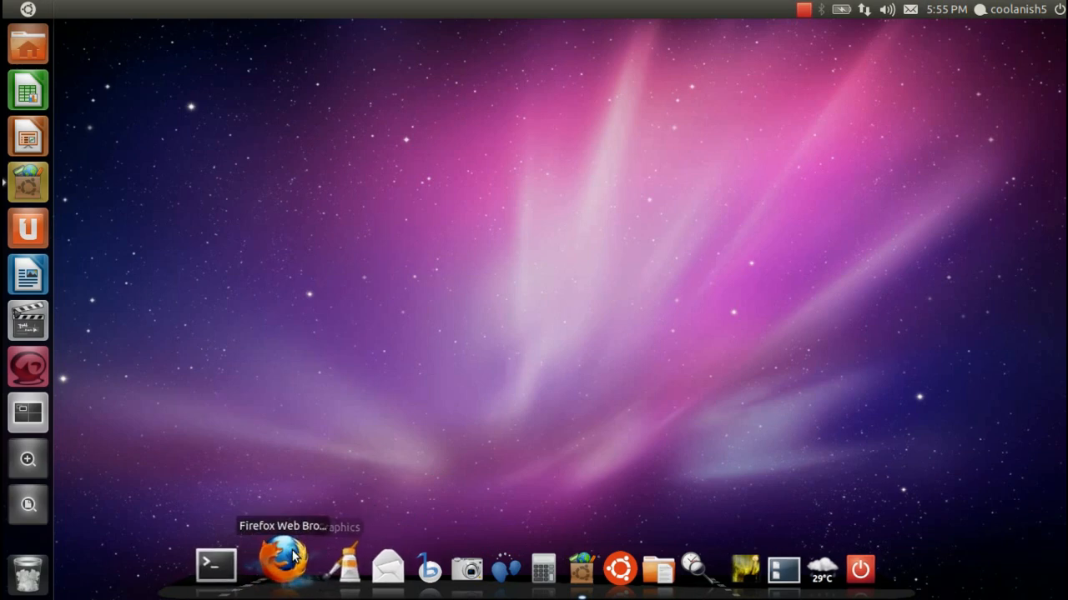
Step: Relaunch Firefox from the dock and show About Mozilla Firefox reporting version 4.0
click(280, 567)
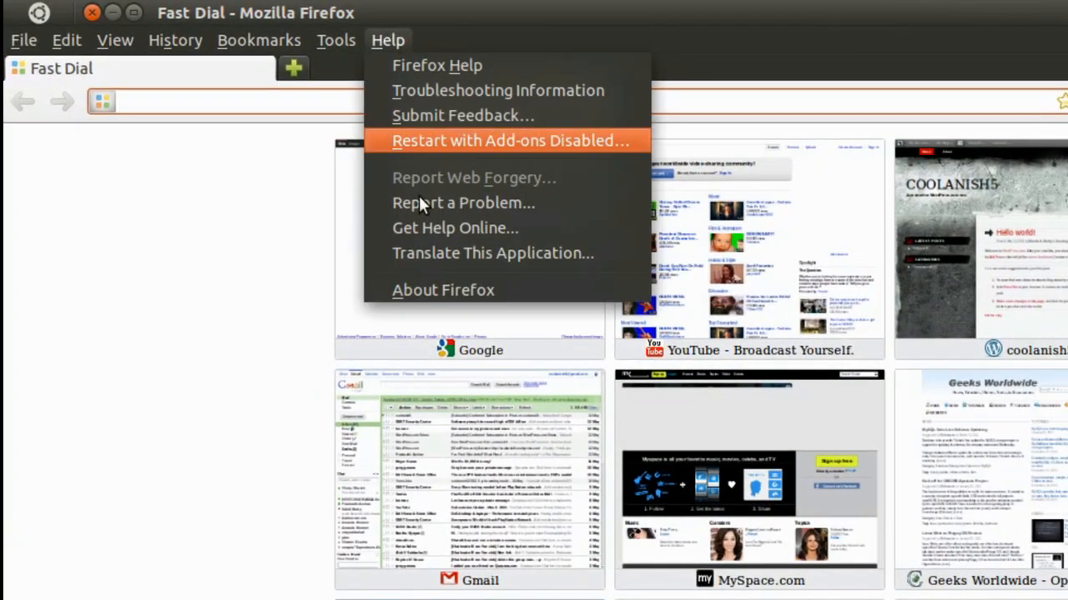
click(444, 291)
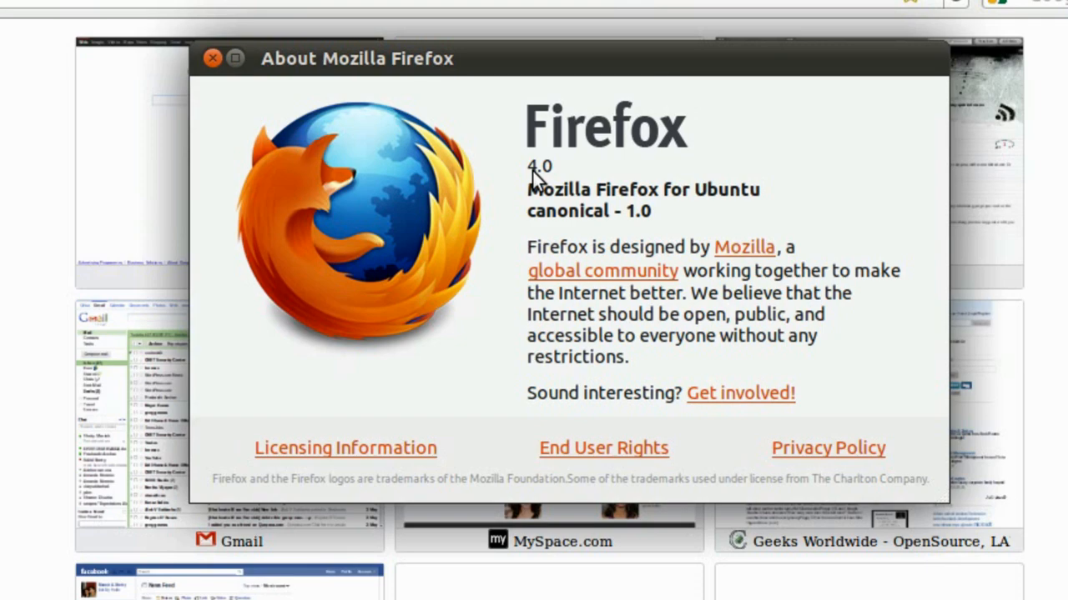
mouse_move(310, 100)
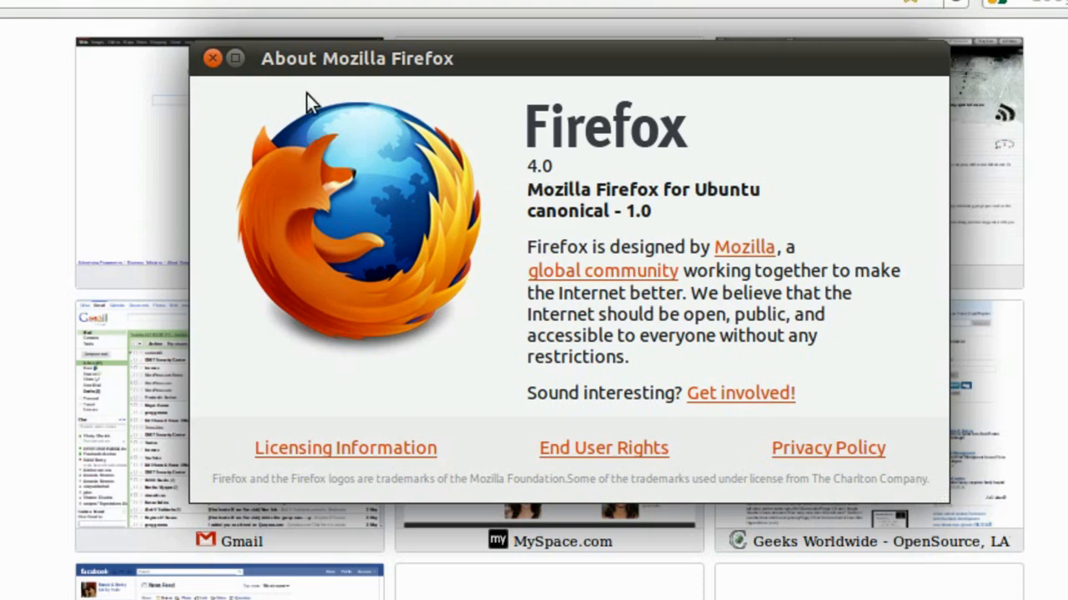